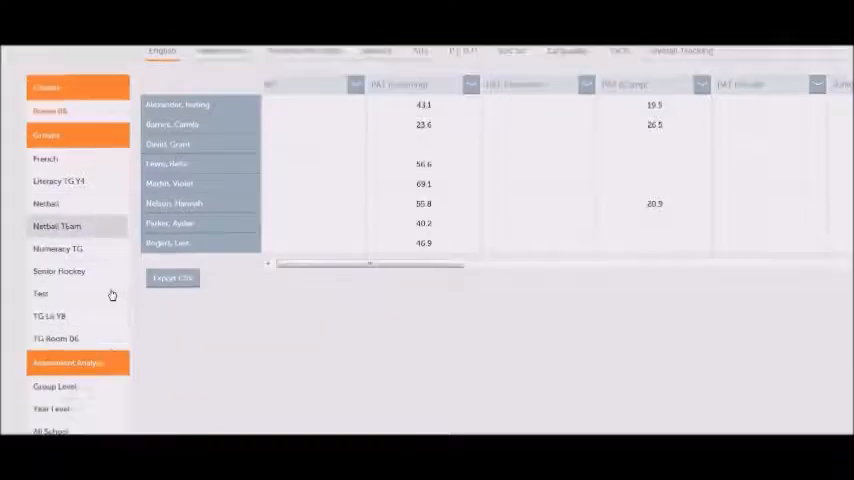
# Return to Room 06's results grid.
pyautogui.scroll(-3)
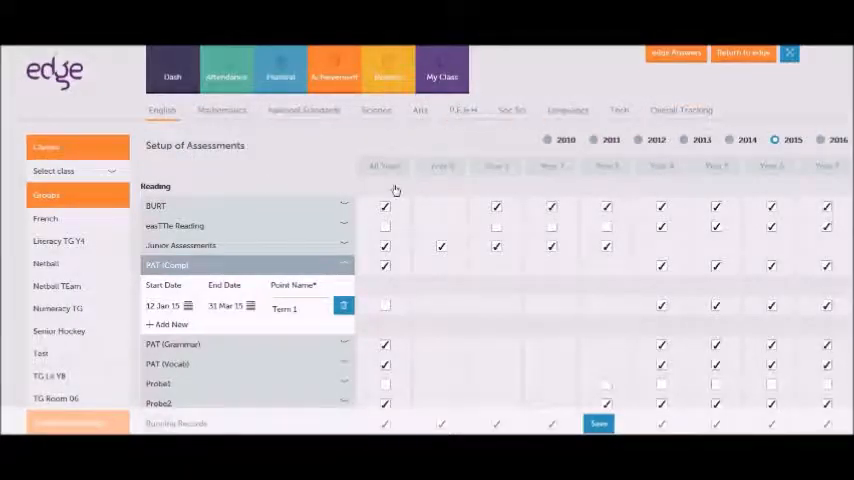
pyautogui.scroll(-3)
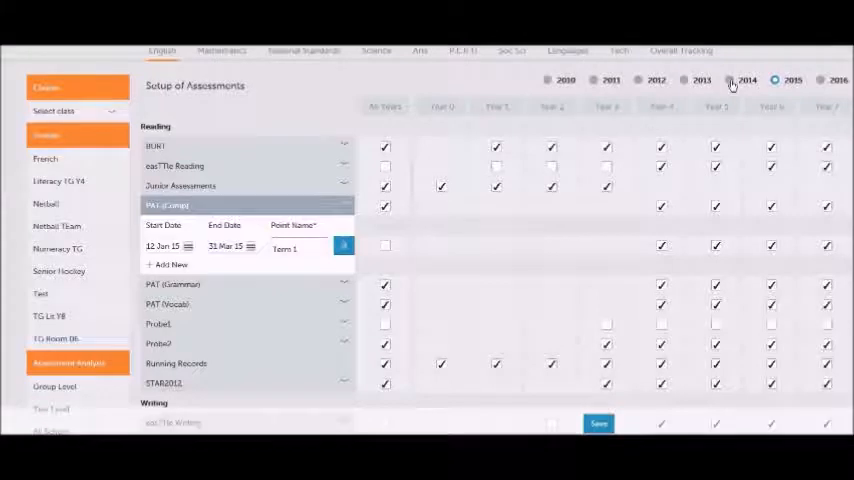
pyautogui.click(788, 77)
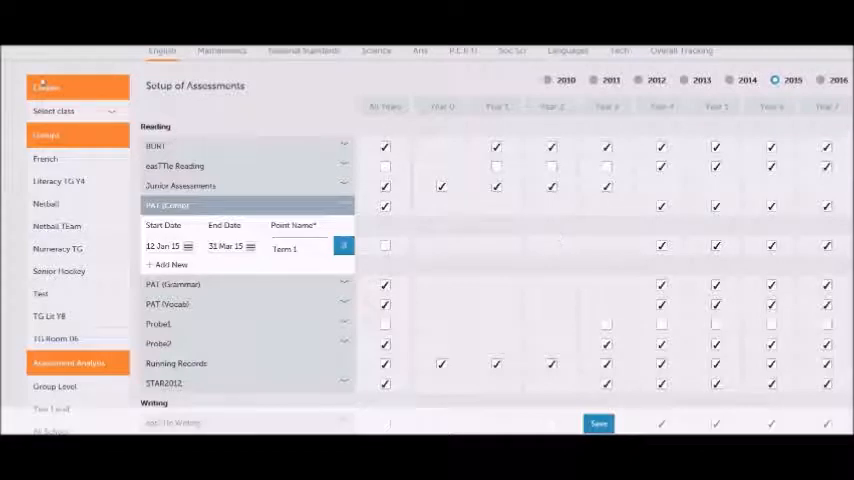
pyautogui.click(77, 110)
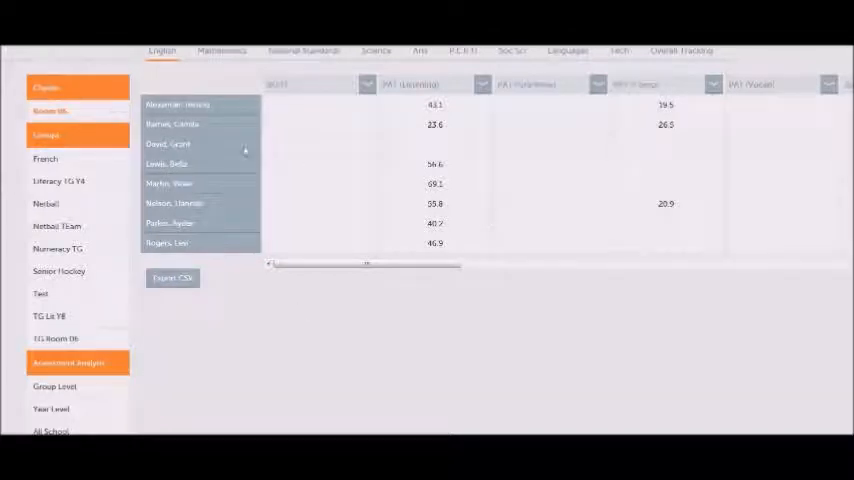
pyautogui.moveTo(505, 127)
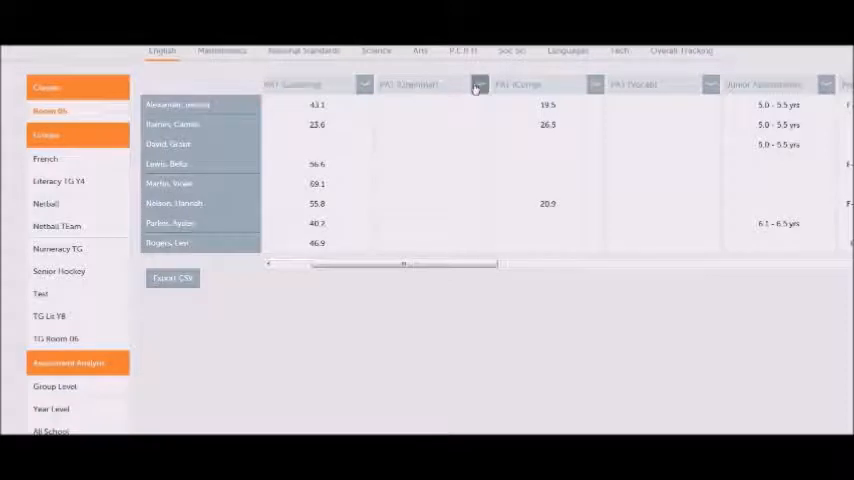
# Open Room 06's Term 1 2015 sortable PAT Listening Comprehension results table.
pyautogui.moveTo(405, 264); pyautogui.dragTo(495, 264)
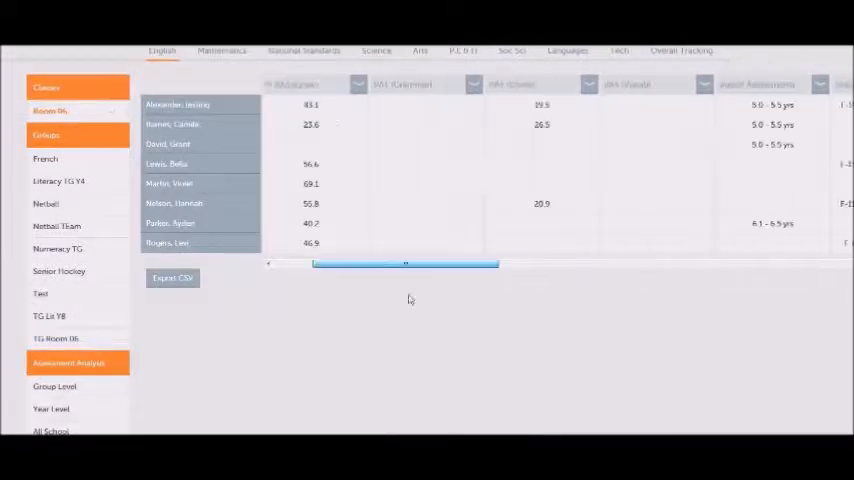
pyautogui.hscroll(-3)
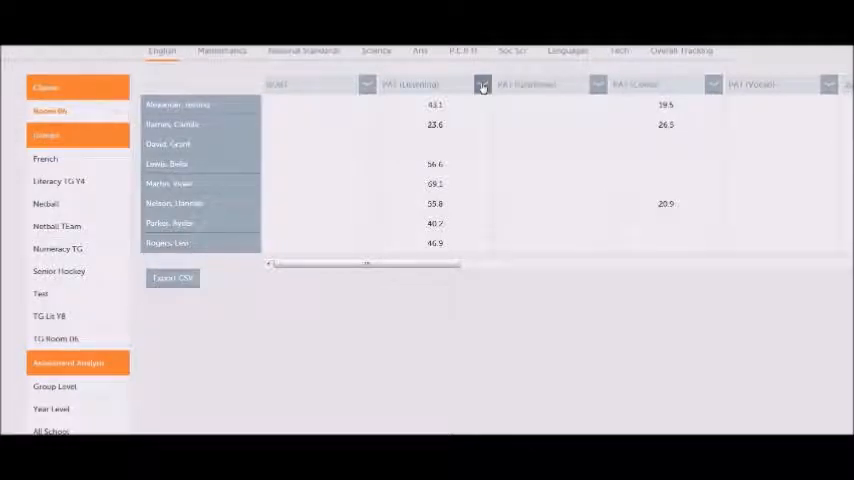
pyautogui.click(481, 84)
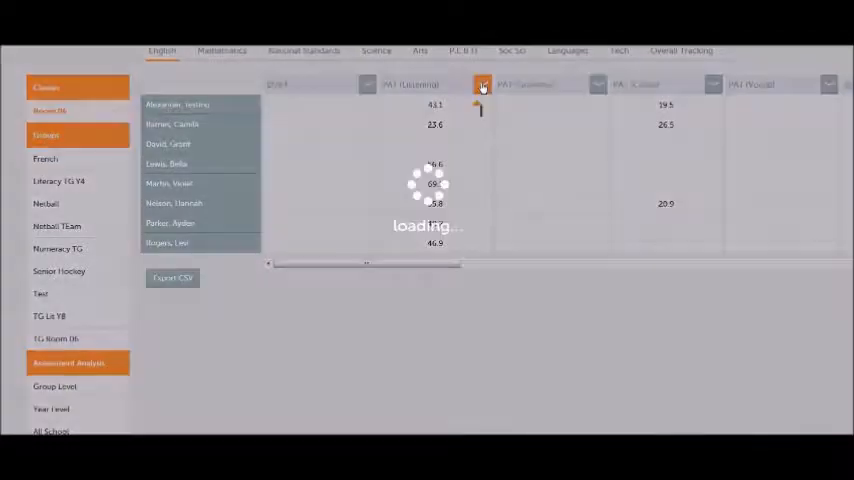
pyautogui.click(483, 84)
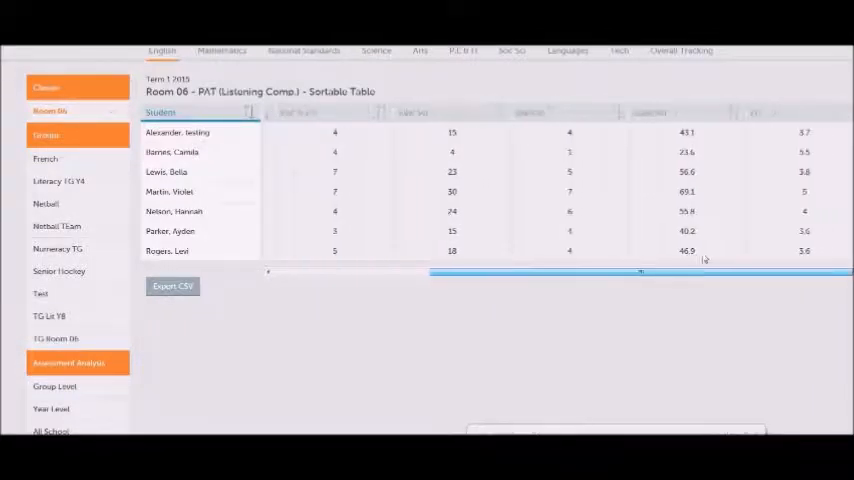
# Sort the Listening table by stanine, lowest first, then close it.
pyautogui.click(565, 113)
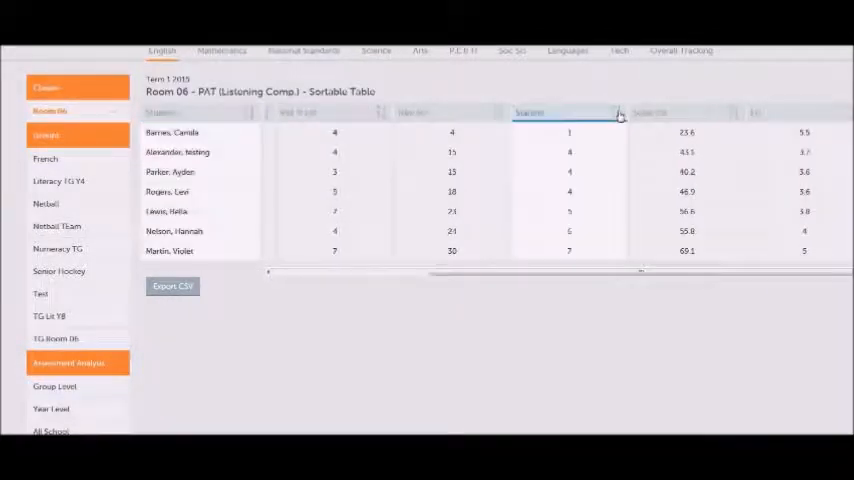
pyautogui.click(555, 112)
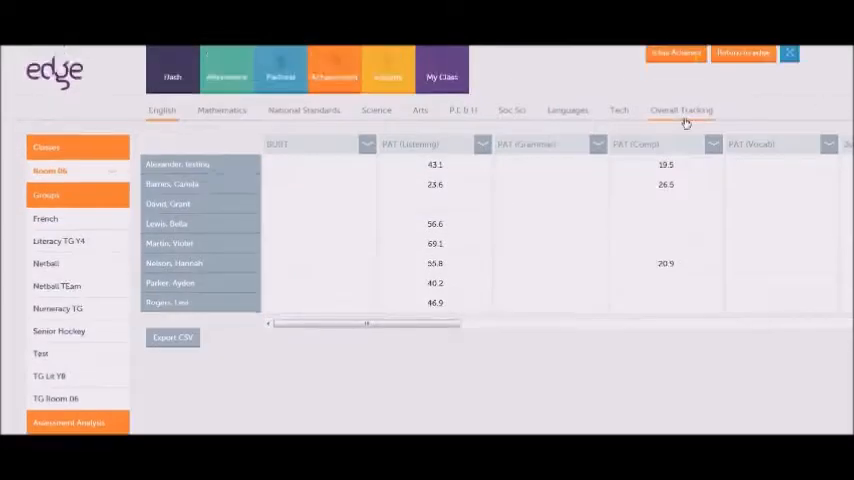
# Show Room 06's Overall Tracking table and scroll across its gender, ethnicity and reading columns.
pyautogui.click(682, 110)
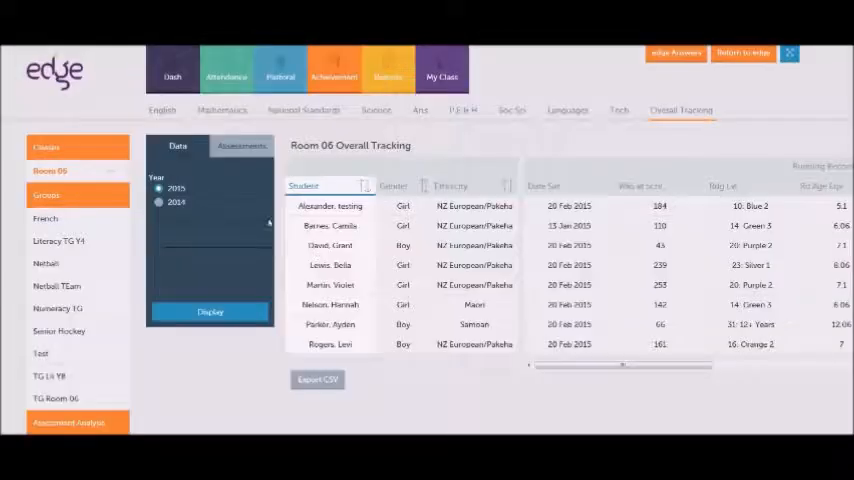
pyautogui.hscroll(3)
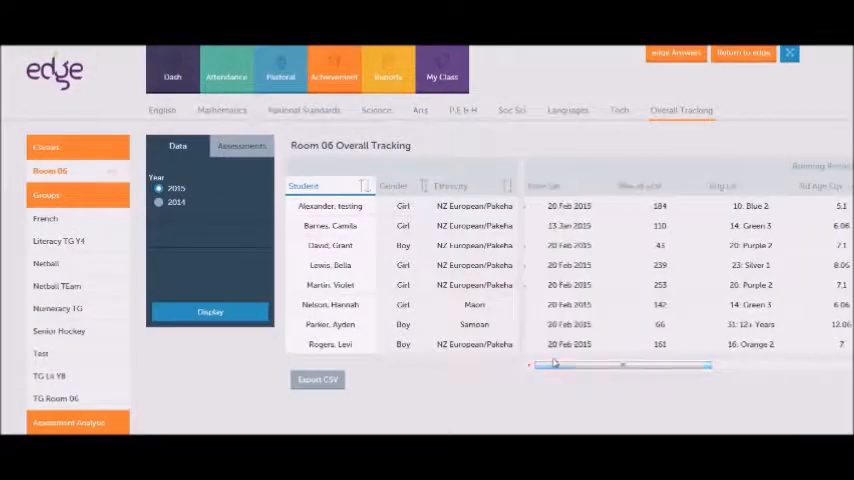
pyautogui.click(159, 202)
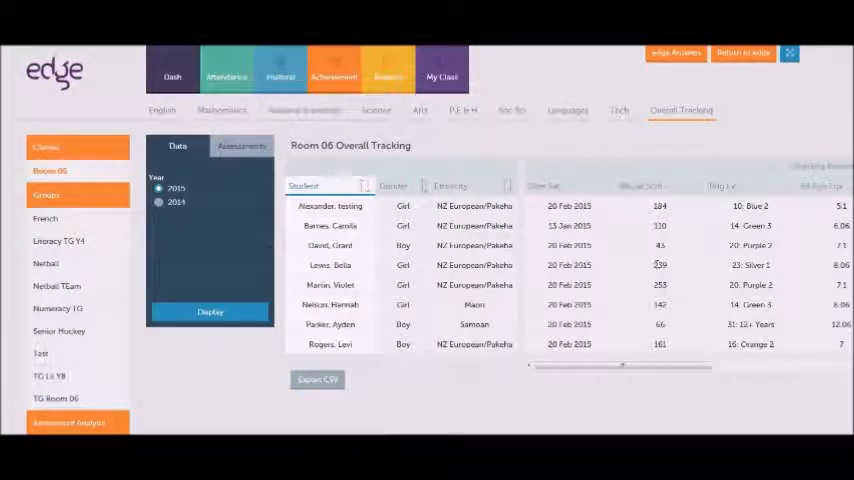
pyautogui.hscroll(3)
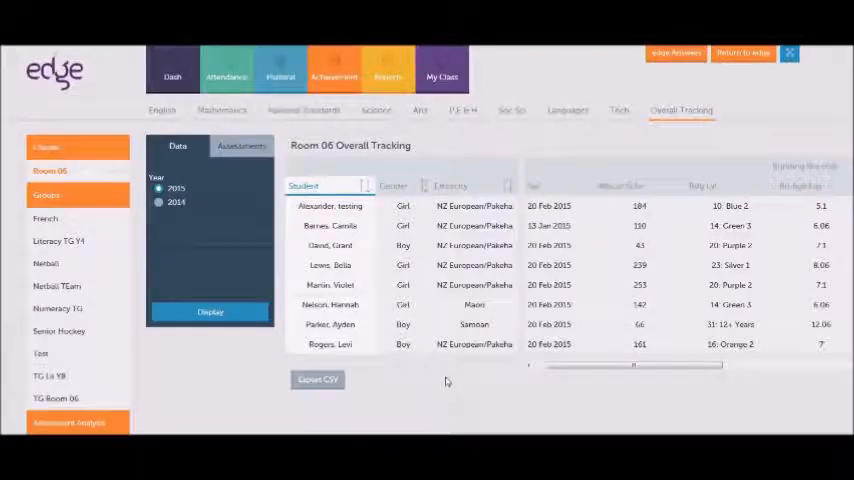
# Select the TG Lit Y8 group to show its English results grid.
pyautogui.click(47, 377)
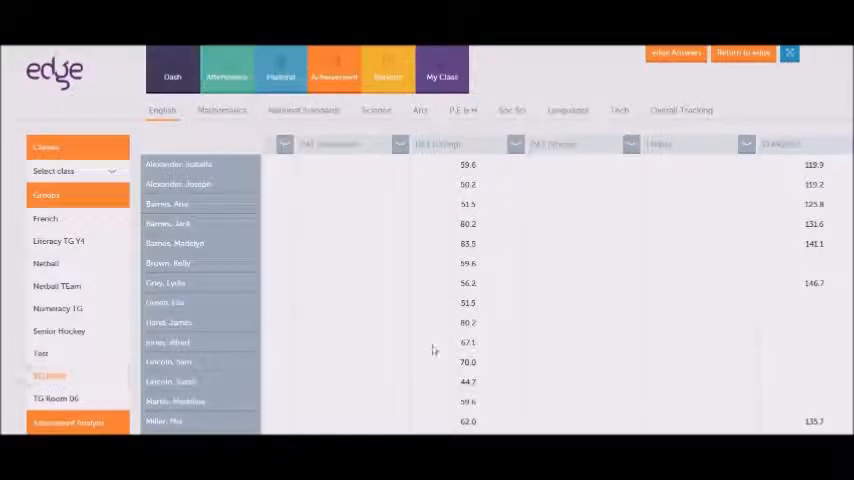
pyautogui.moveTo(606, 293)
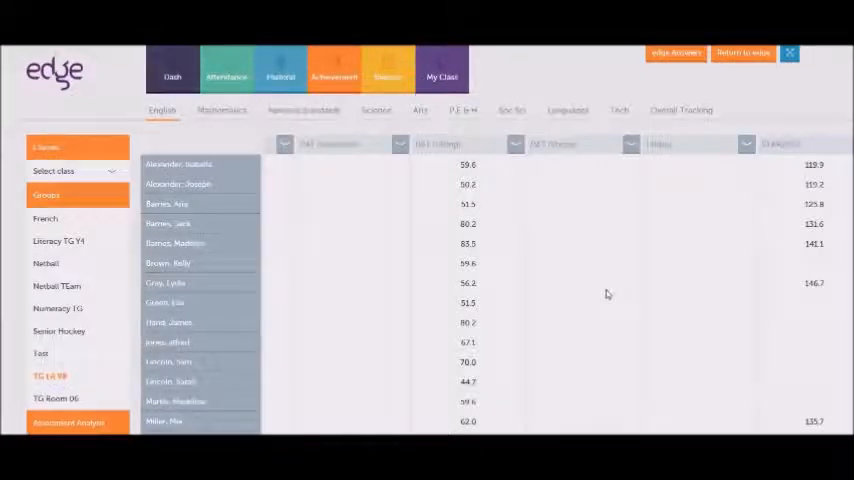
pyautogui.moveTo(547, 247)
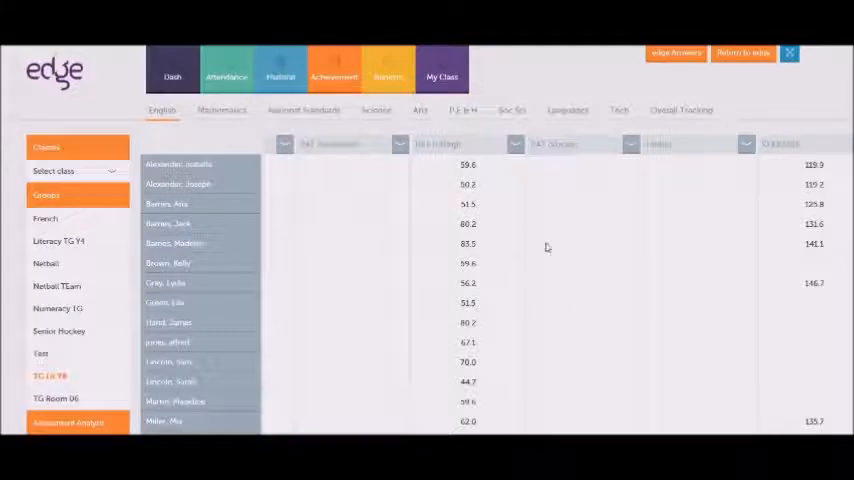
pyautogui.moveTo(520, 217)
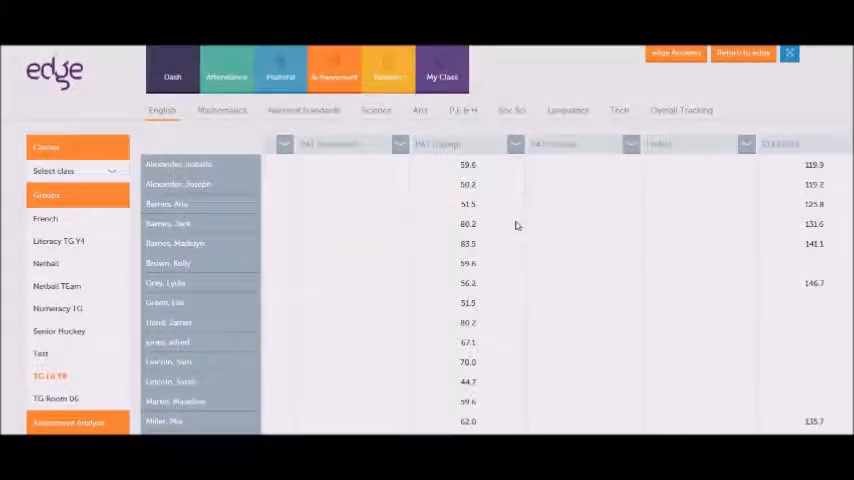
pyautogui.moveTo(506, 167)
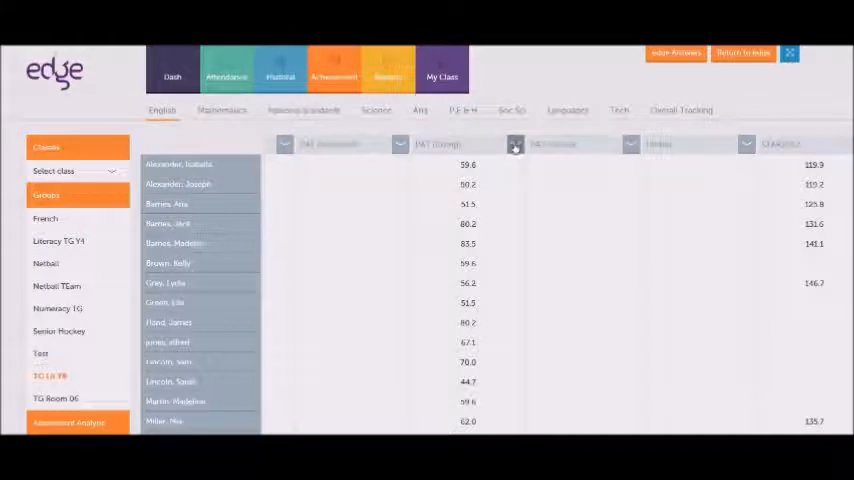
# Sort TG Lit Y8's Term 1 Reading Comp. table by stanine, then open attainment analysis.
pyautogui.click(512, 144)
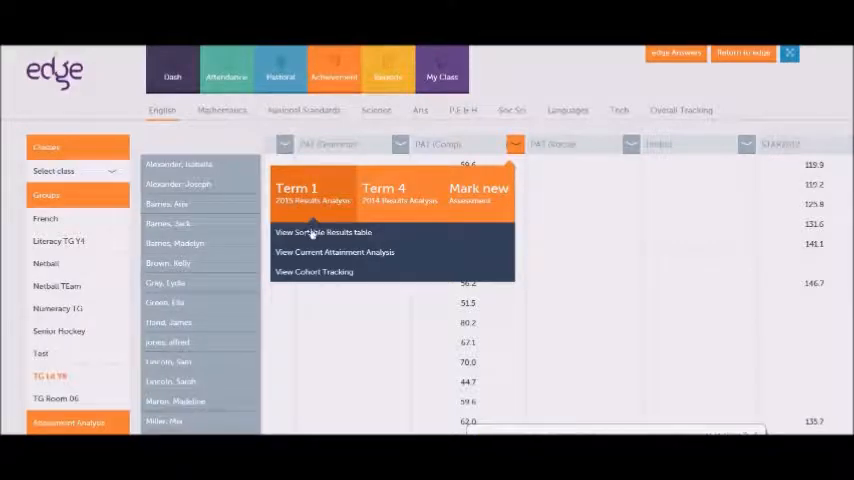
pyautogui.moveTo(587, 228)
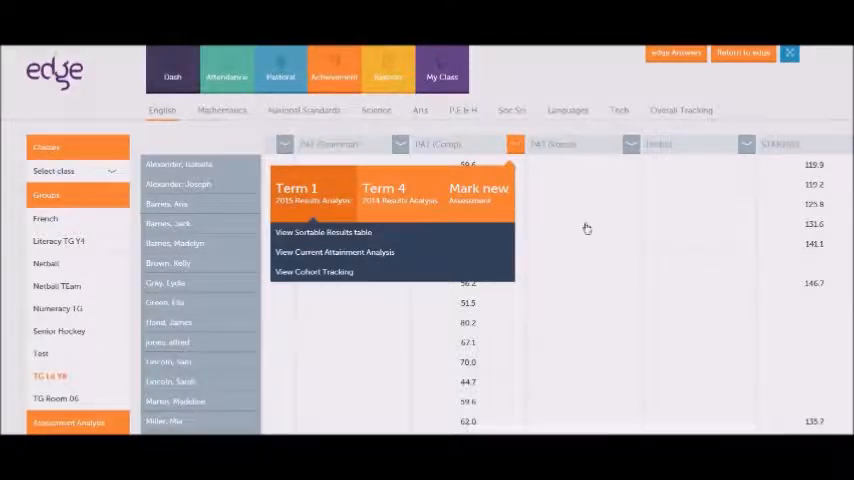
pyautogui.click(323, 232)
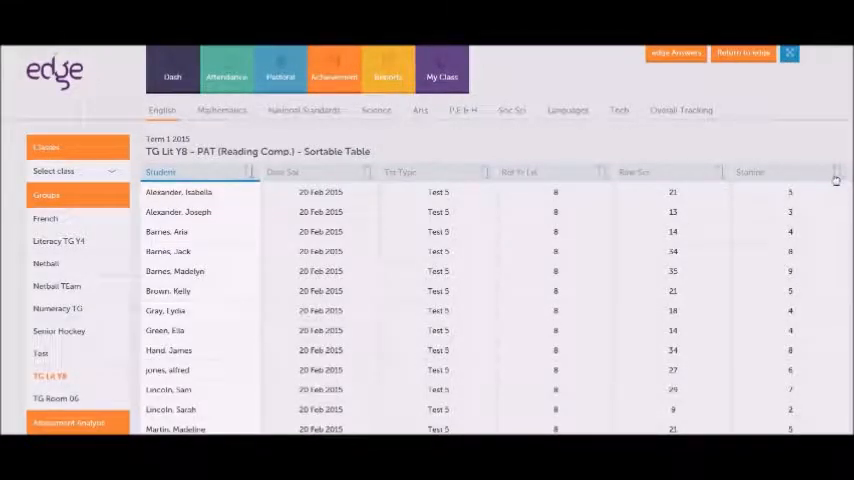
pyautogui.click(765, 171)
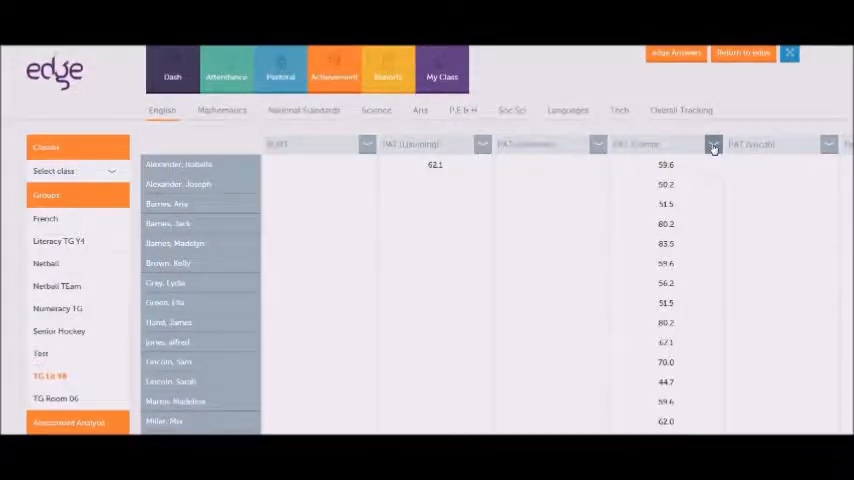
pyautogui.click(712, 145)
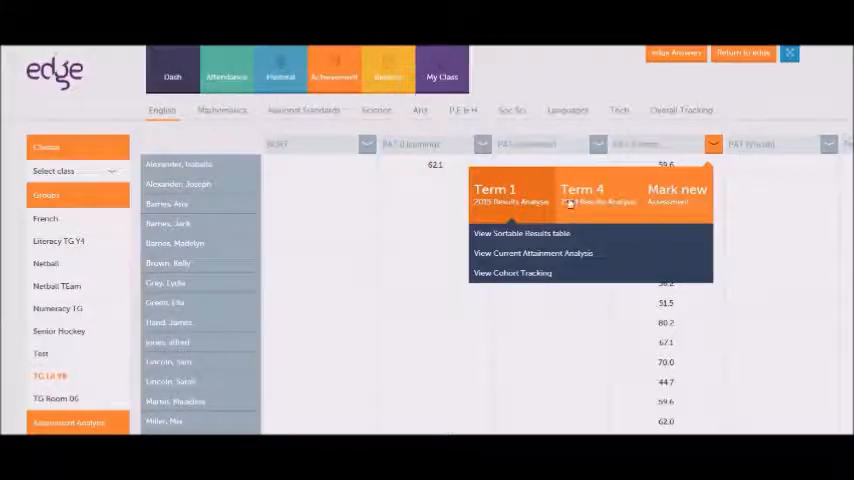
pyautogui.moveTo(517, 256)
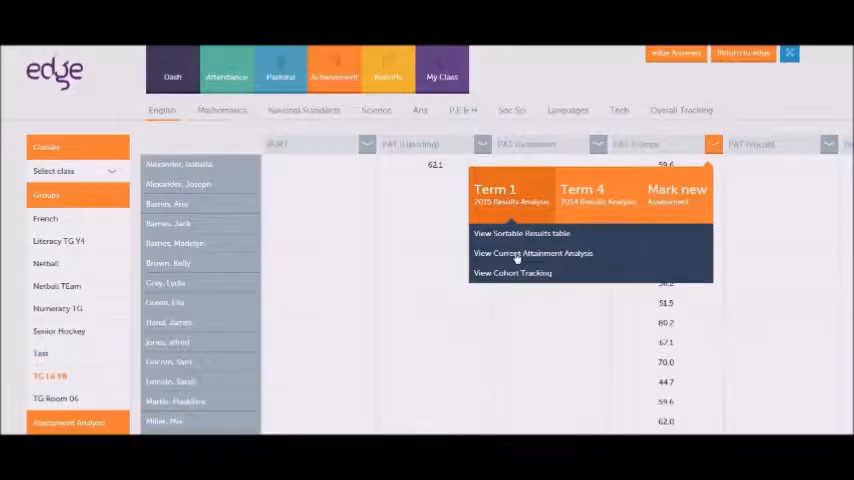
pyautogui.click(533, 252)
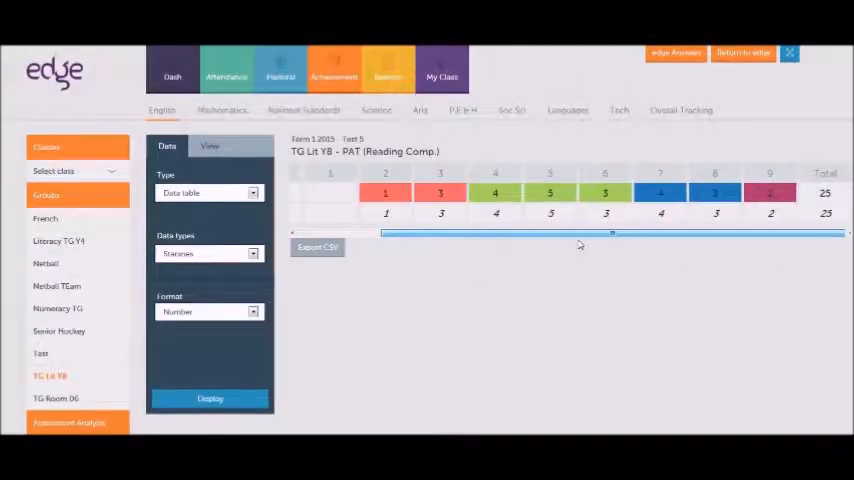
pyautogui.moveTo(763, 192)
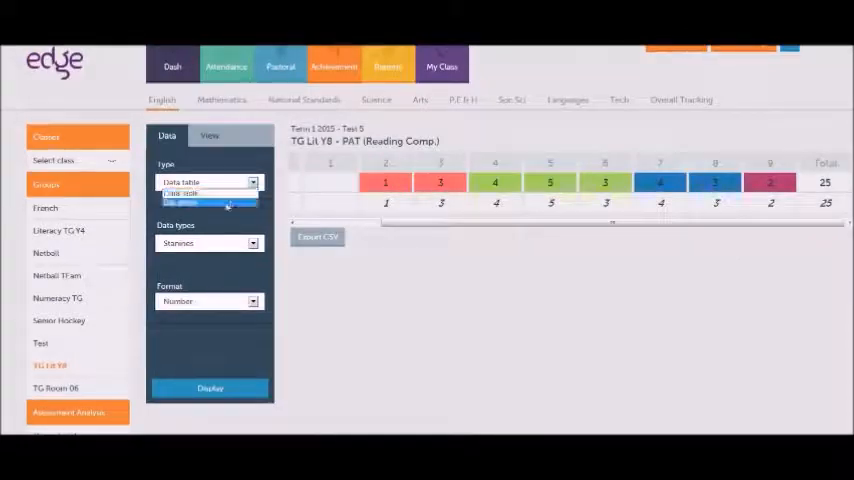
# Switch the Reading Comp. attainment analysis type to Bar graph.
pyautogui.click(208, 198)
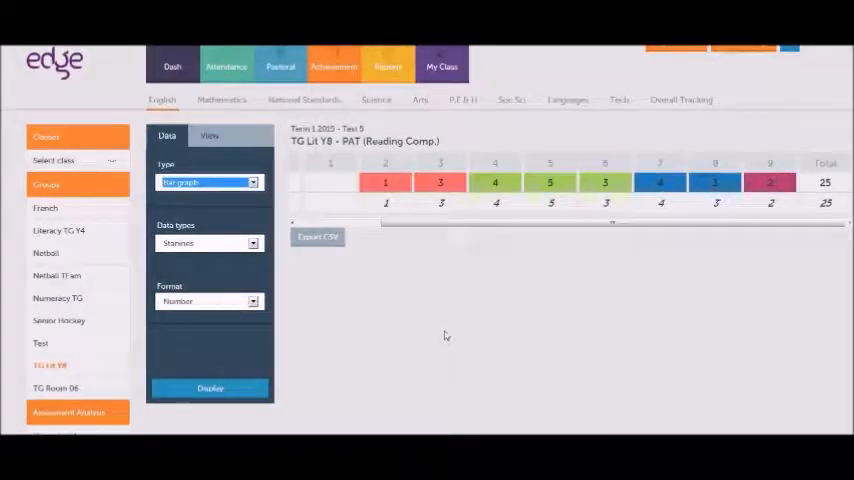
# Display TG Lit Y8's Term 1 2015 Reading Comp. stanines as a bar graph.
pyautogui.click(210, 388)
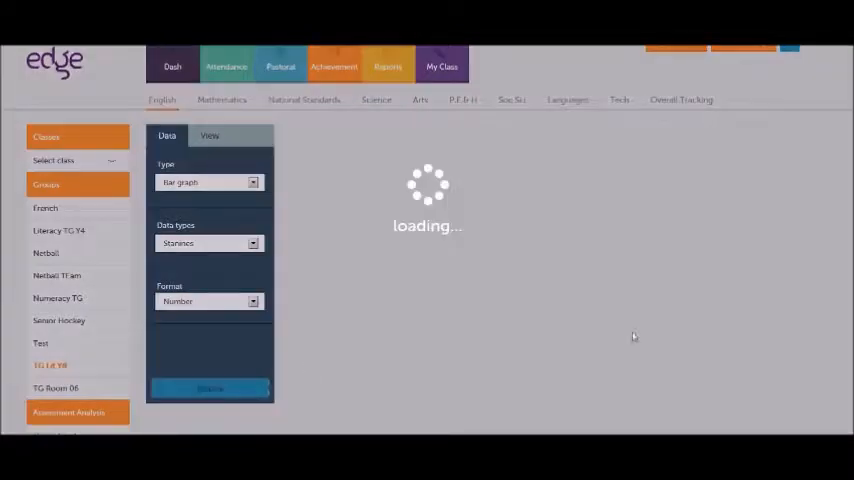
pyautogui.click(210, 388)
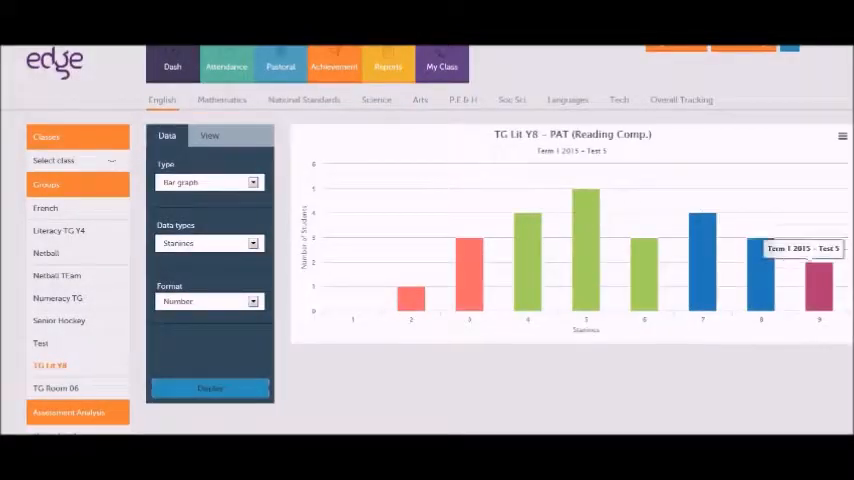
pyautogui.moveTo(389, 303)
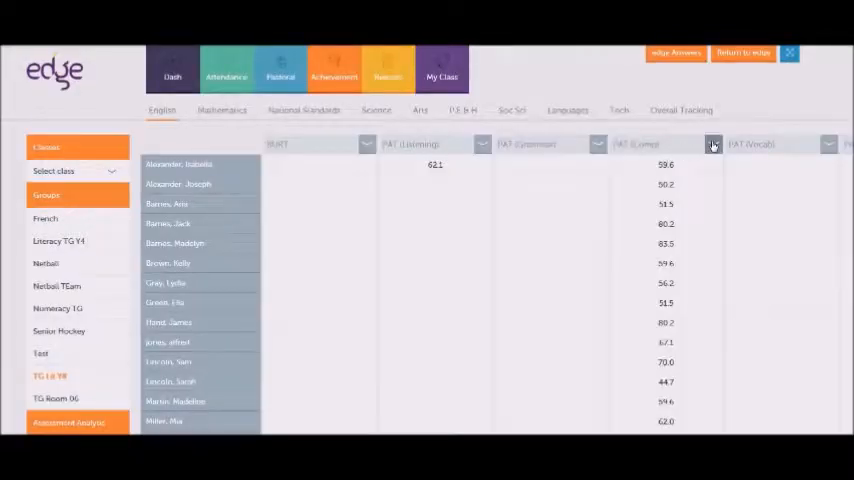
# Reopen the PAT (Reading Comp.) column's analysis options on TG Lit Y8's grid.
pyautogui.click(713, 144)
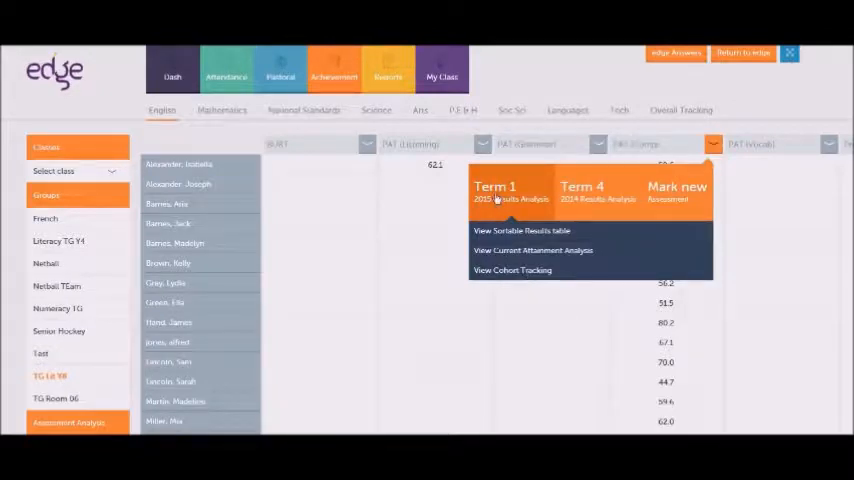
pyautogui.moveTo(585, 199)
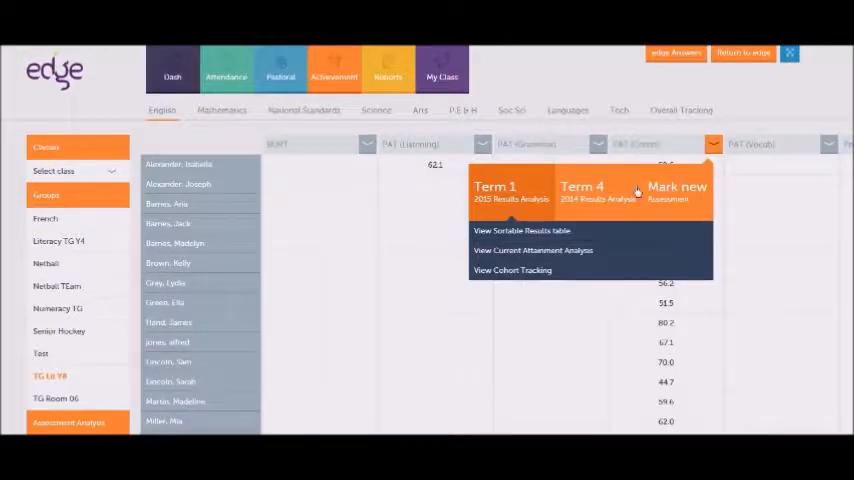
pyautogui.moveTo(525, 294)
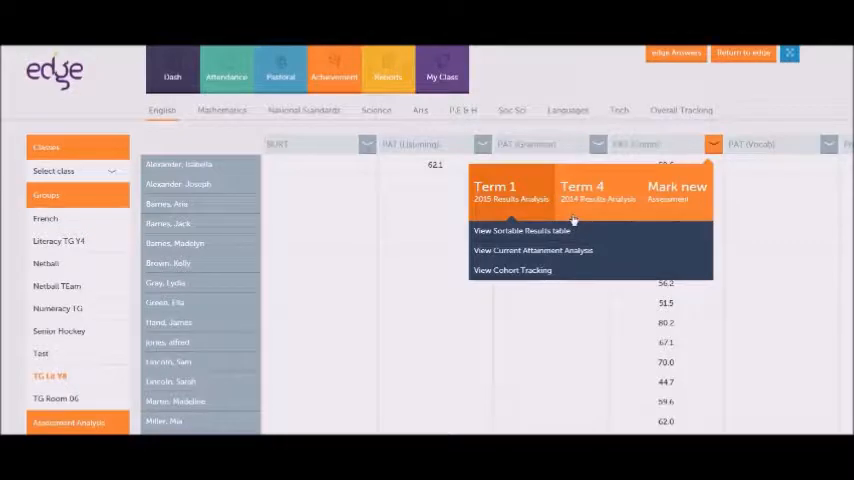
pyautogui.moveTo(357, 242)
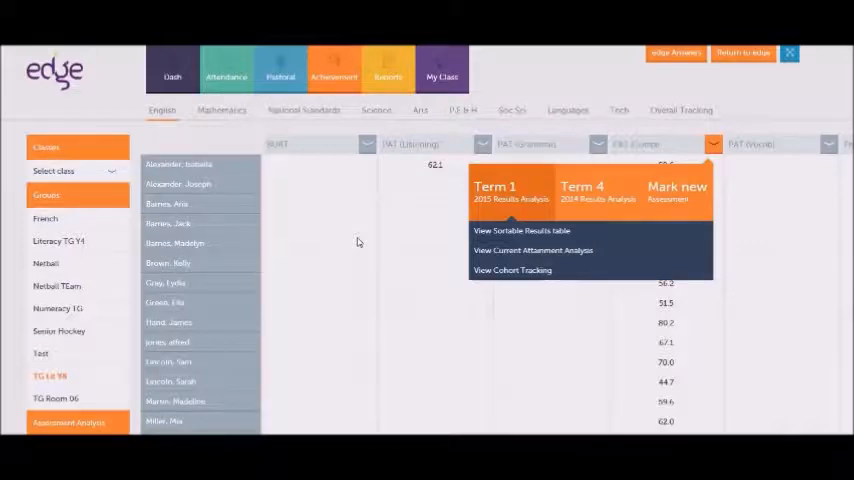
pyautogui.moveTo(373, 255)
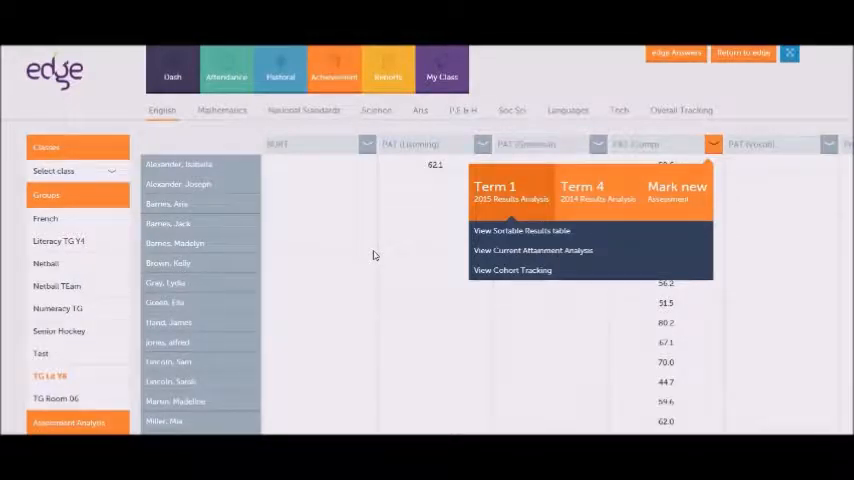
pyautogui.moveTo(477, 230)
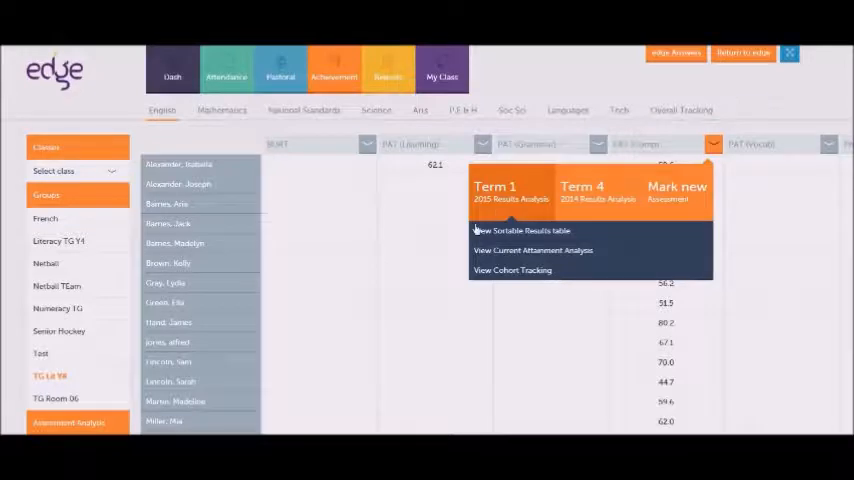
pyautogui.moveTo(374, 232)
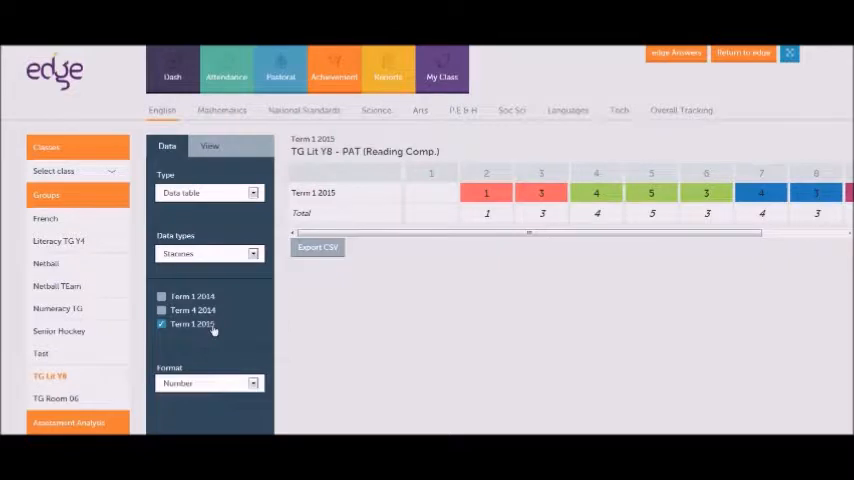
# Include Term 4 2014 and graph its stanines against Term 1 2015.
pyautogui.click(161, 310)
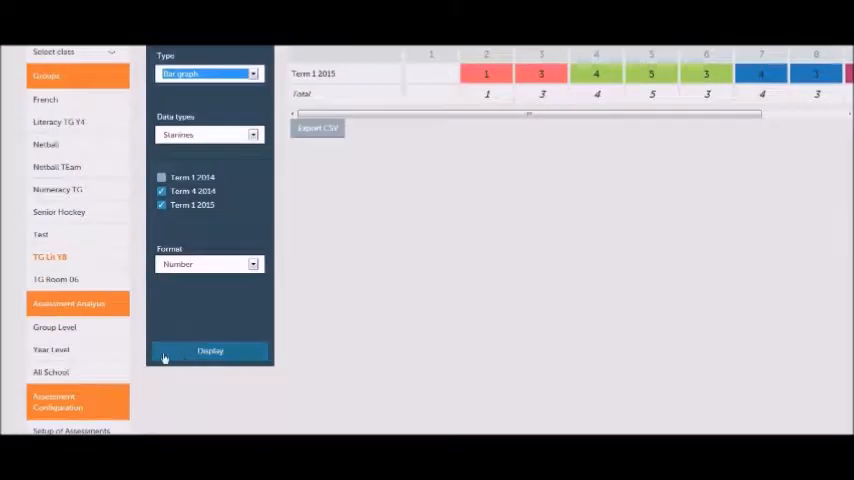
pyautogui.click(210, 351)
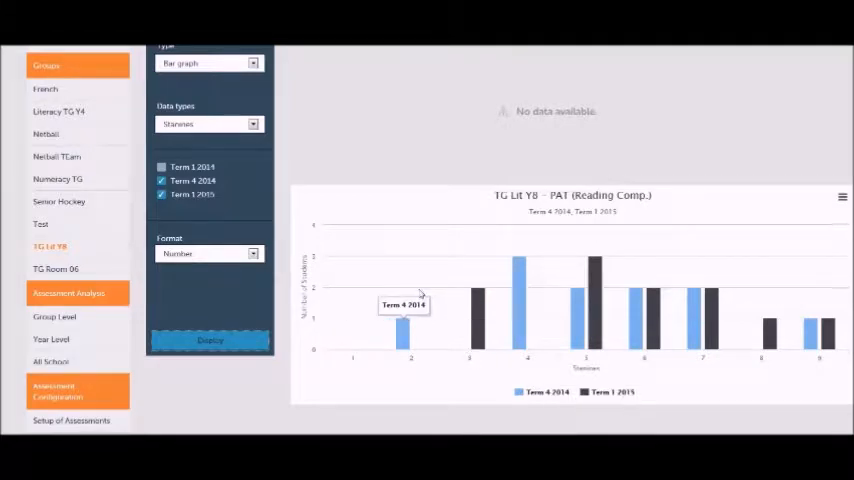
pyautogui.moveTo(472, 330)
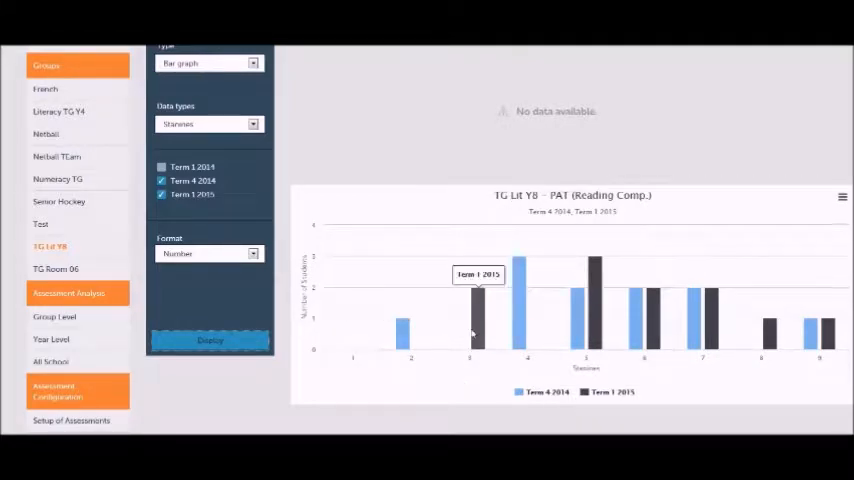
pyautogui.moveTo(619, 407)
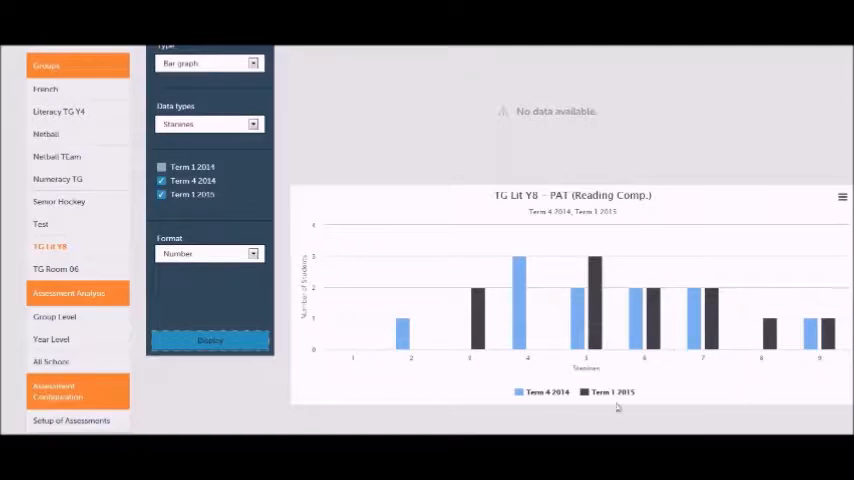
pyautogui.moveTo(615, 391)
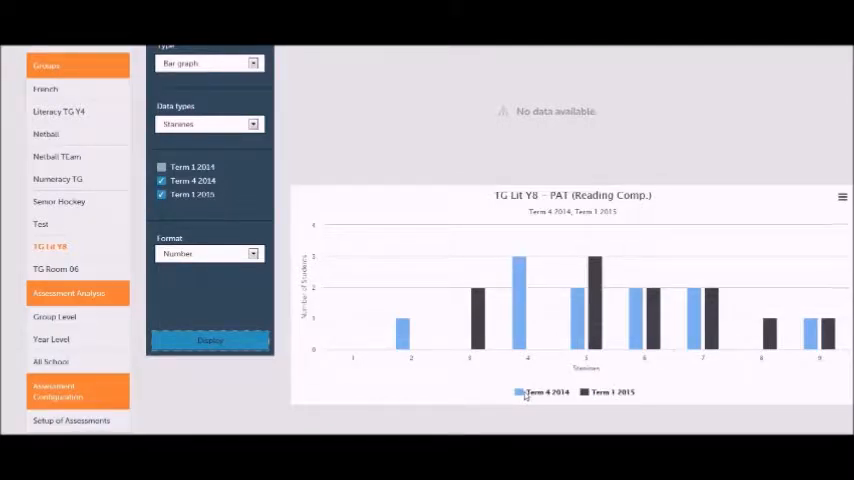
pyautogui.click(542, 393)
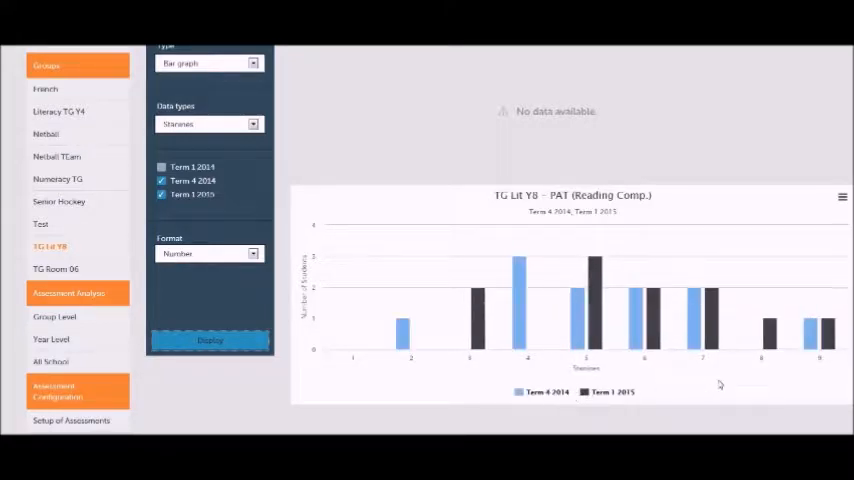
pyautogui.moveTo(651, 300)
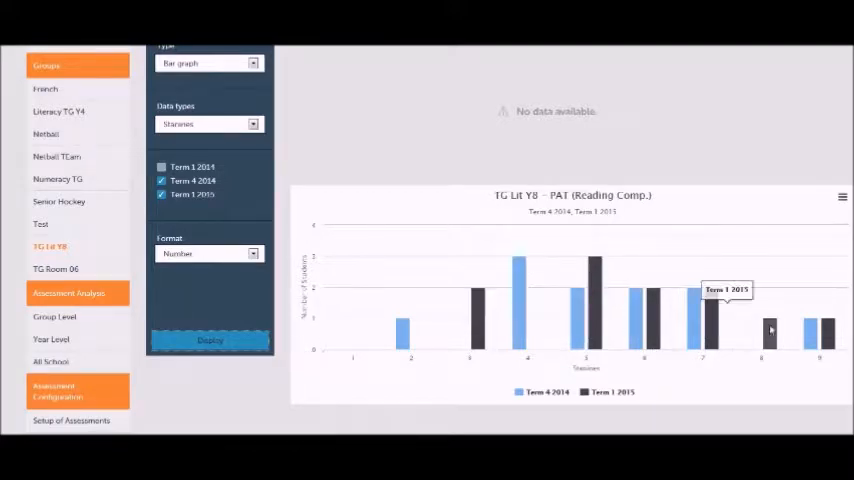
pyautogui.moveTo(725, 261)
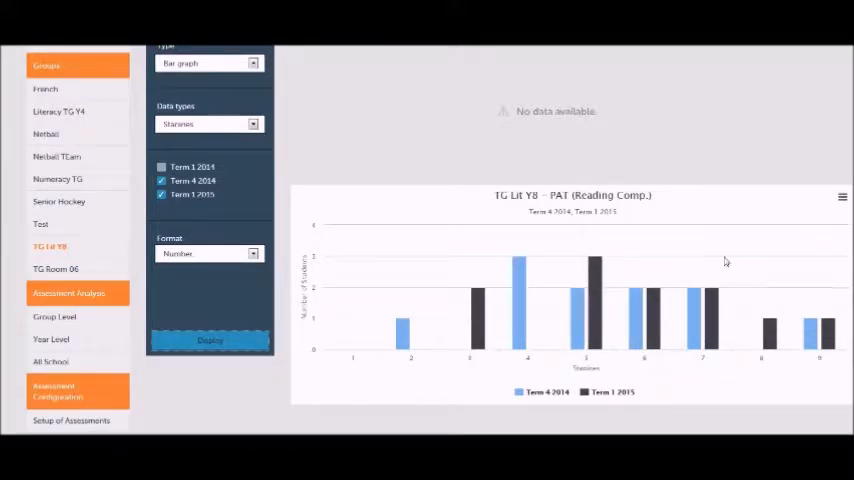
pyautogui.moveTo(740, 256)
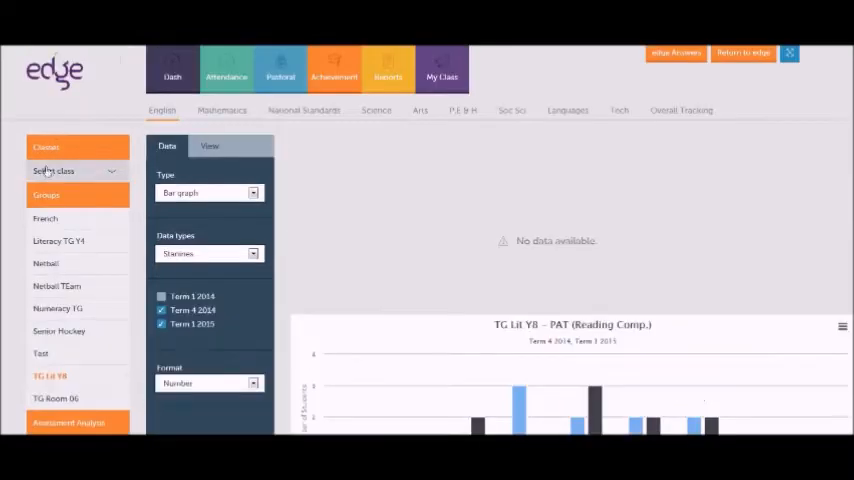
# Reopen TG Lit Y8's PAT Reading Comp. analysis and display Term 1 2015 stanine counts as a table.
pyautogui.click(77, 170)
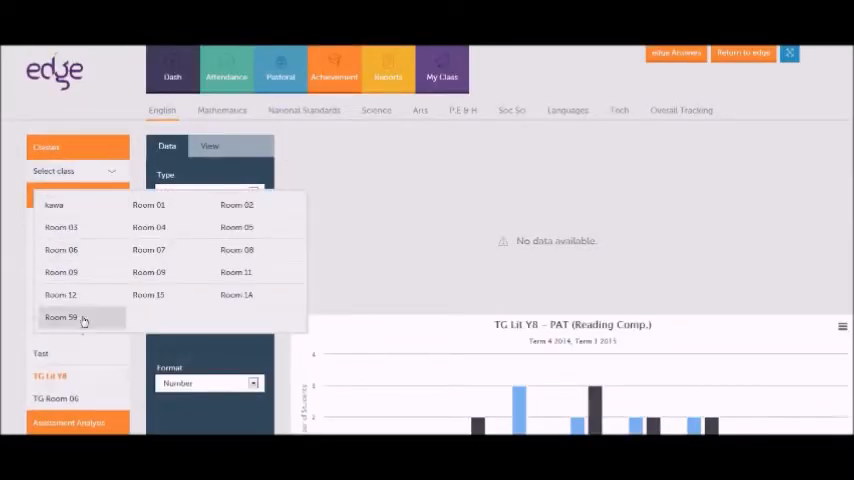
pyautogui.click(61, 318)
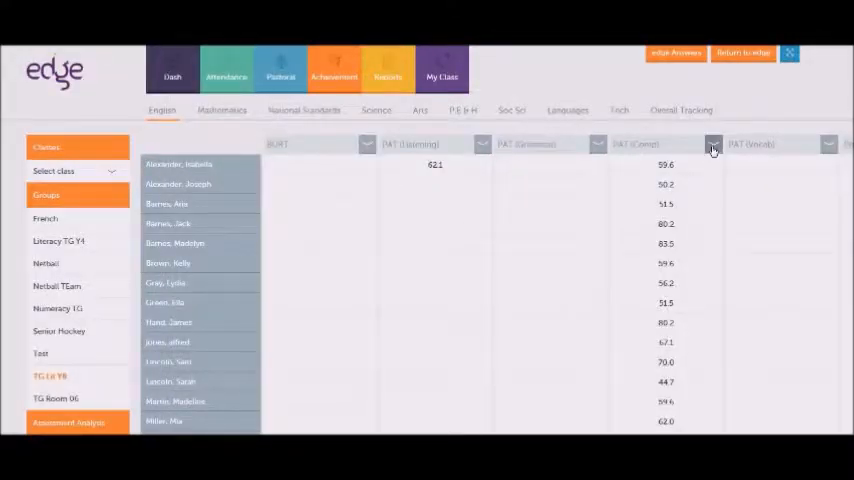
pyautogui.click(713, 147)
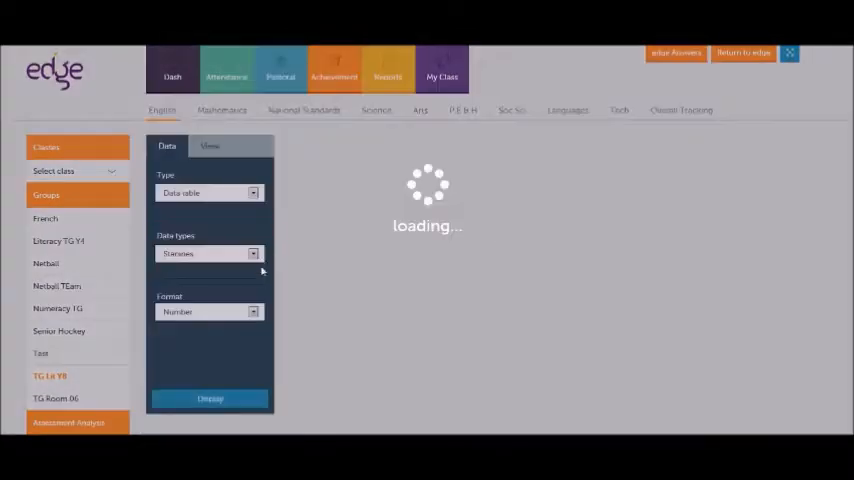
pyautogui.click(210, 398)
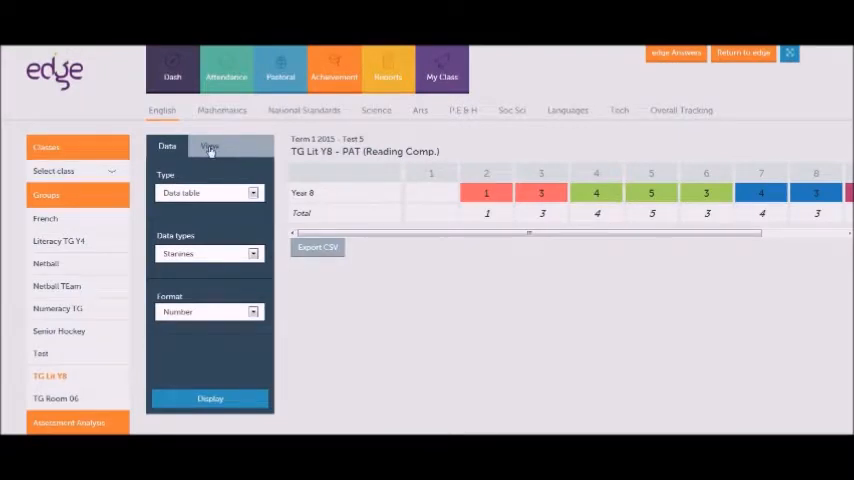
# Filter the stanine table by ethnicity: Maori, Pacific Peoples and NZ European/Pakeha/Other European.
pyautogui.click(209, 146)
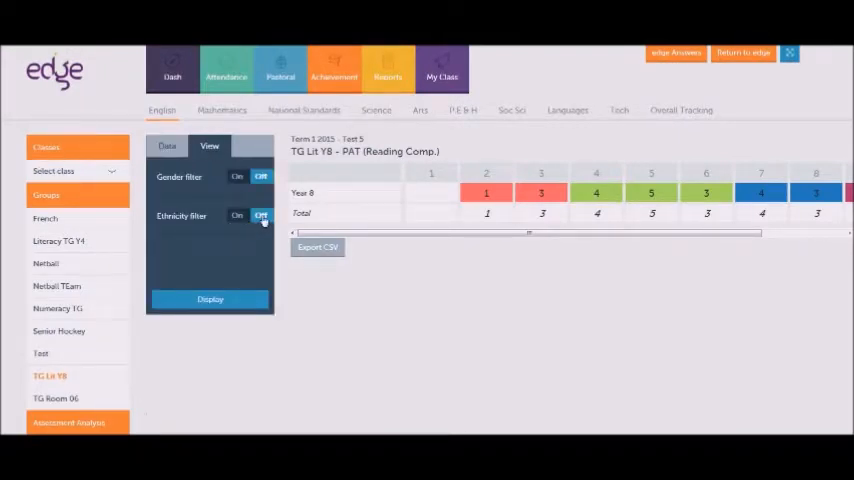
pyautogui.click(237, 215)
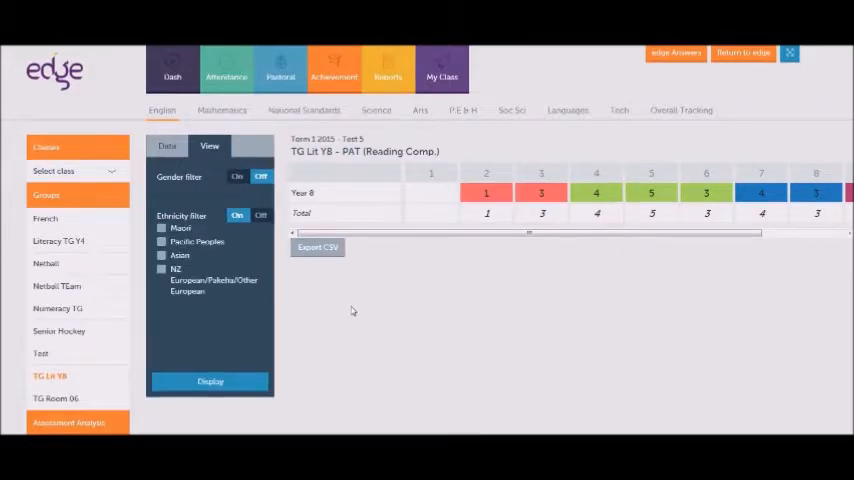
pyautogui.click(162, 228)
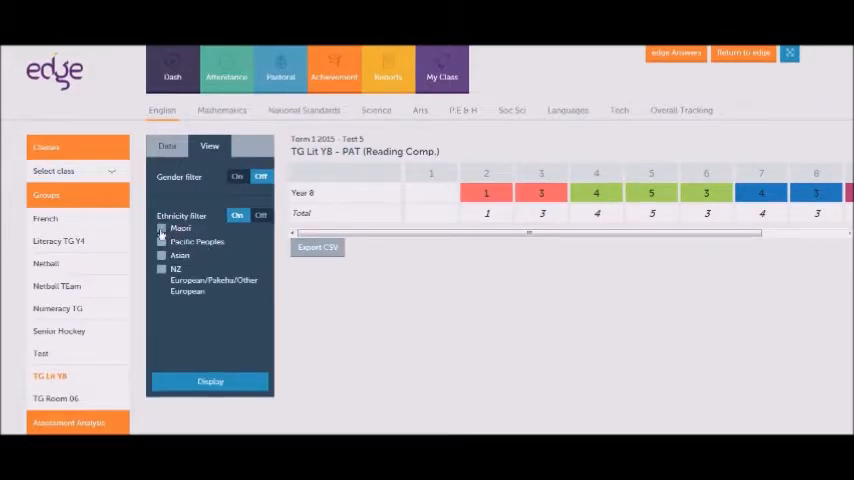
pyautogui.click(161, 228)
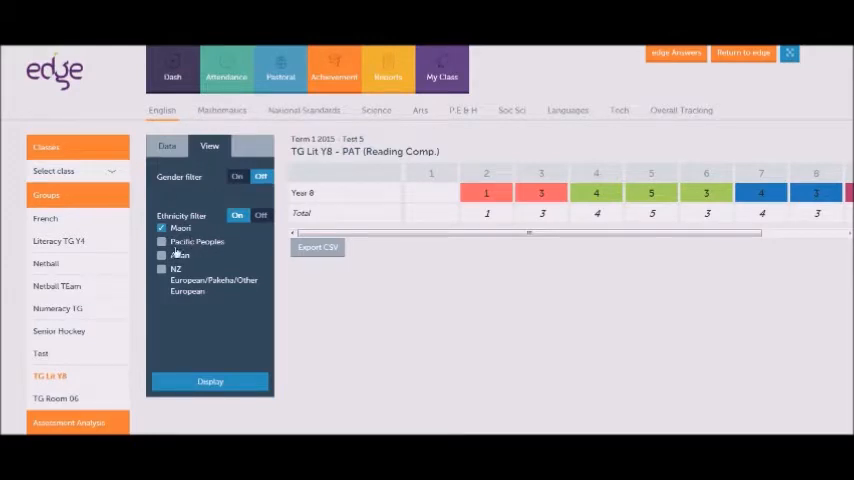
pyautogui.click(162, 241)
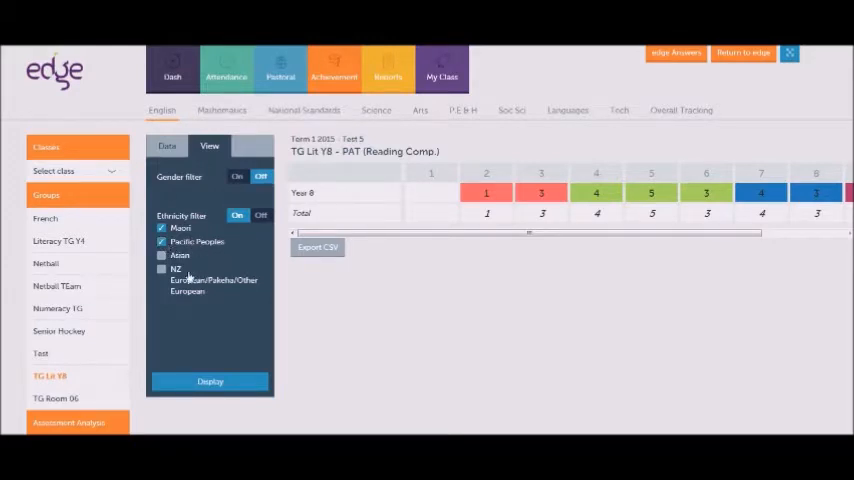
pyautogui.click(161, 268)
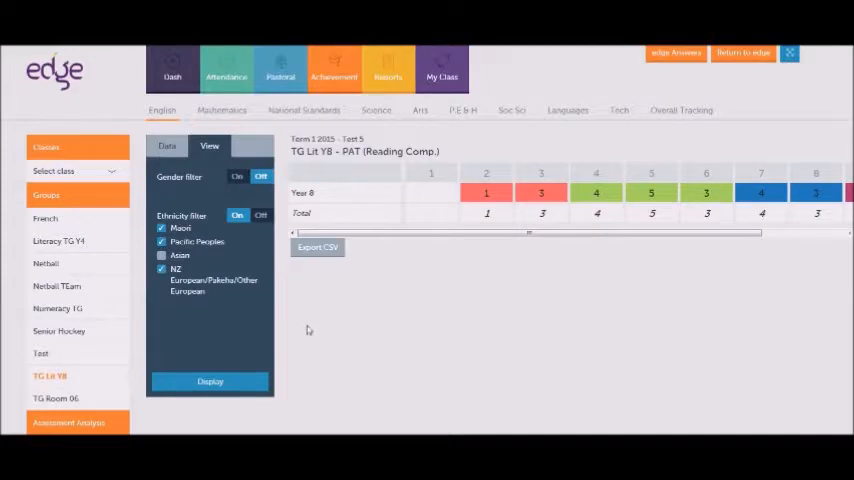
pyautogui.moveTo(312, 330)
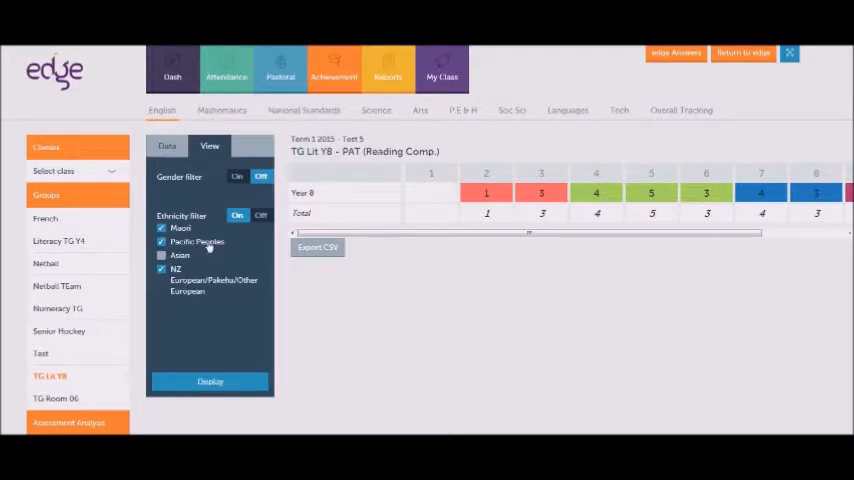
pyautogui.click(210, 381)
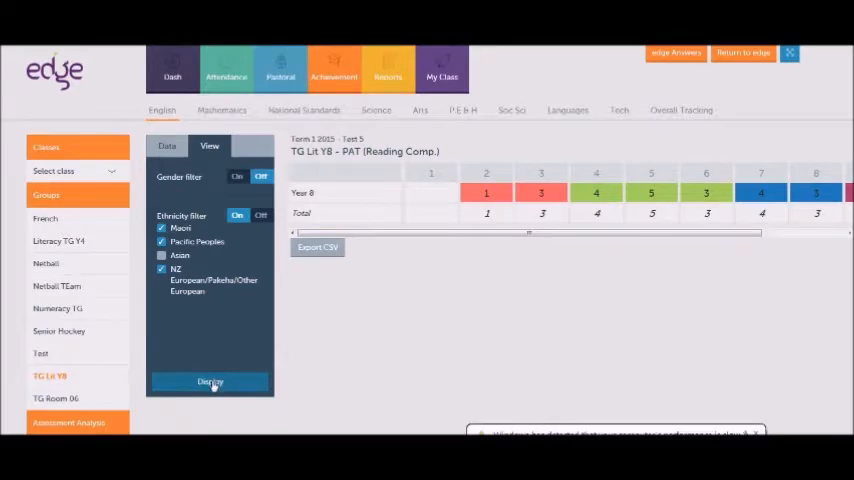
pyautogui.click(210, 382)
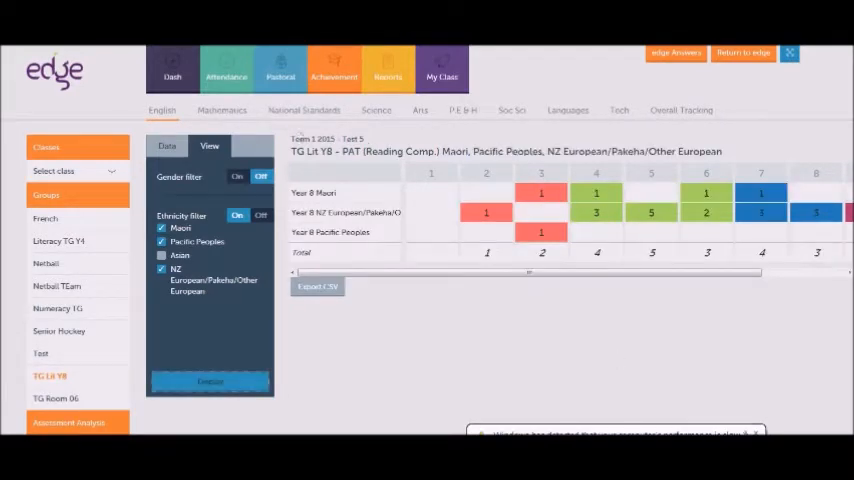
# Switch the display type to Bar graph and redraw the ethnicity-split stanine results.
pyautogui.click(167, 146)
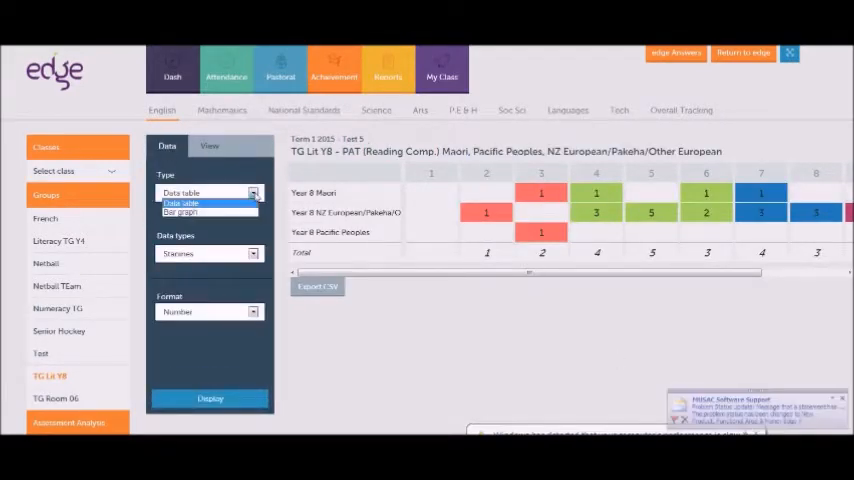
pyautogui.click(185, 202)
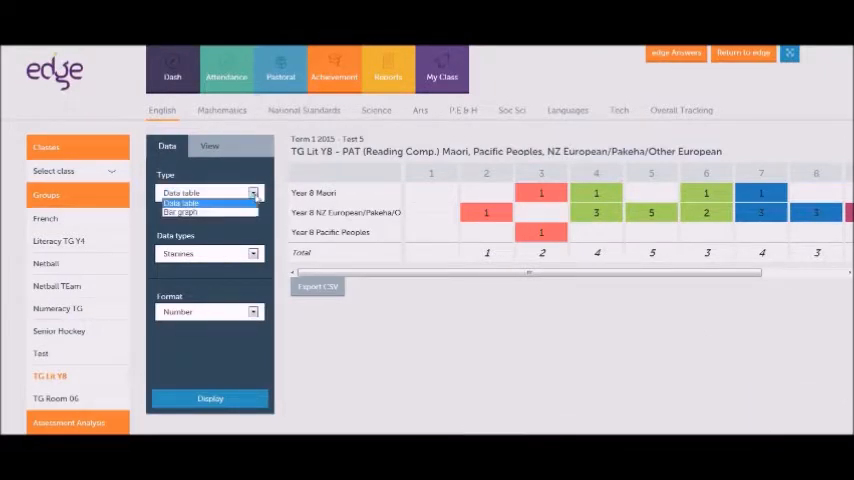
pyautogui.click(200, 211)
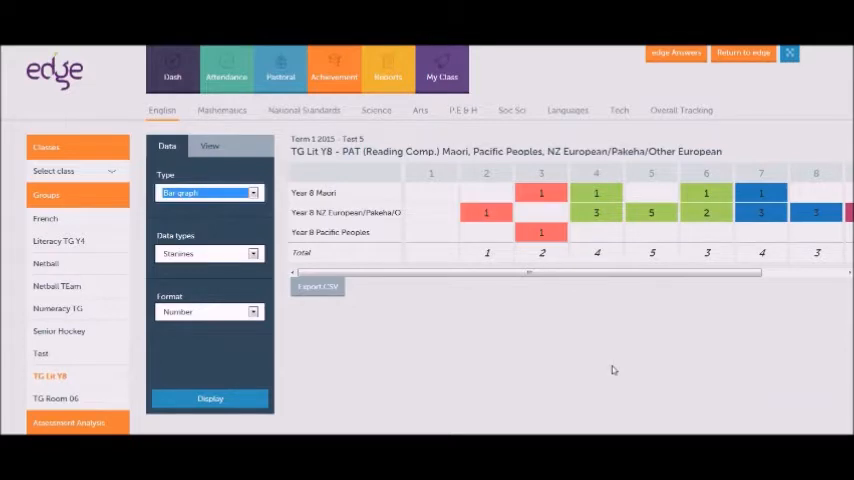
pyautogui.click(210, 398)
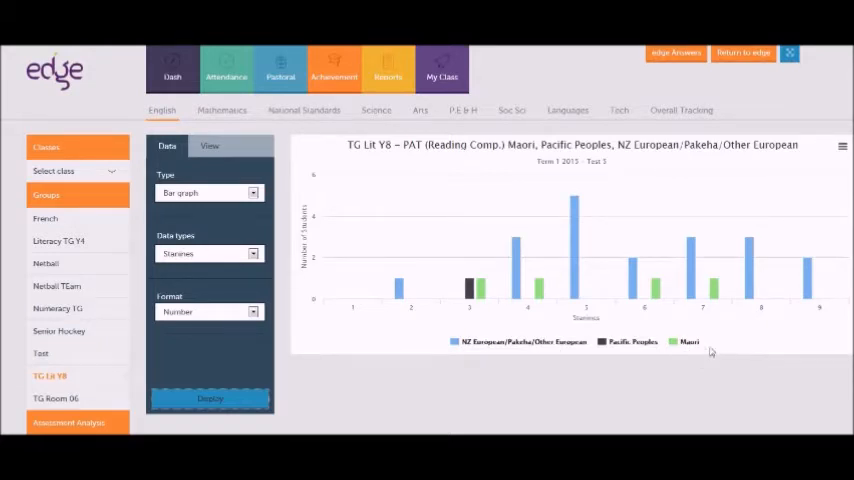
# Toggle ethnicity series in the graph legend, hiding the Pacific Peoples bars.
pyautogui.click(526, 341)
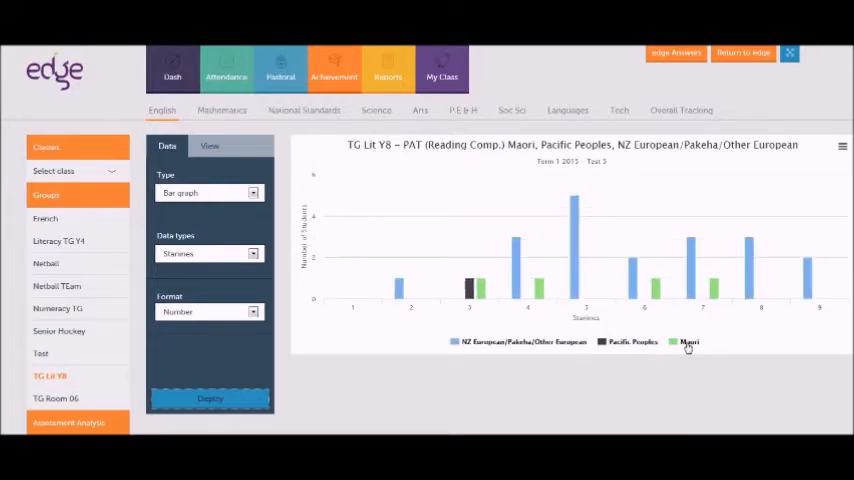
pyautogui.click(629, 342)
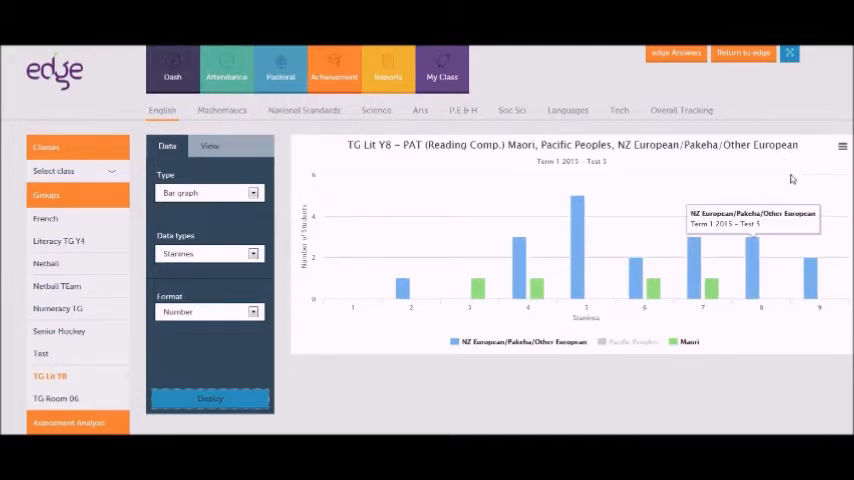
pyautogui.click(843, 146)
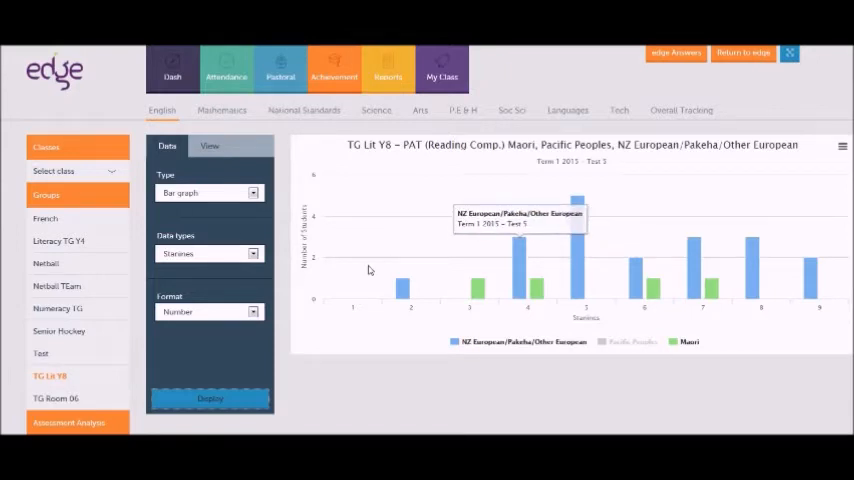
pyautogui.moveTo(365, 343)
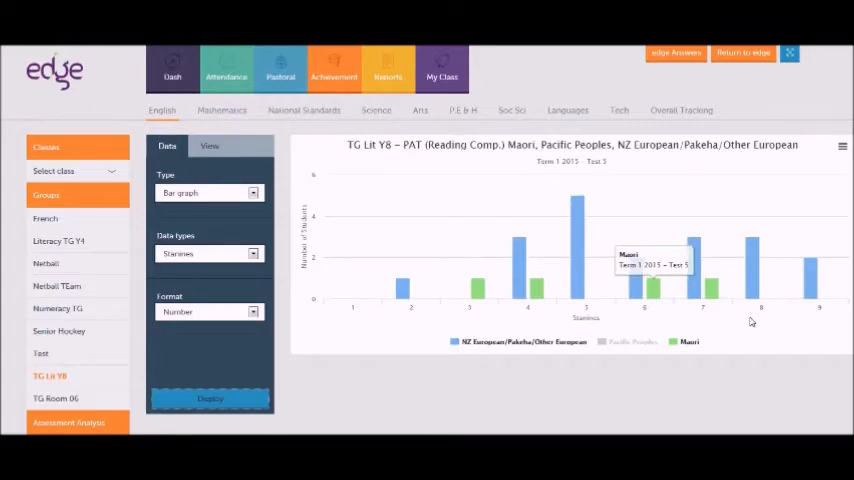
pyautogui.moveTo(752, 322)
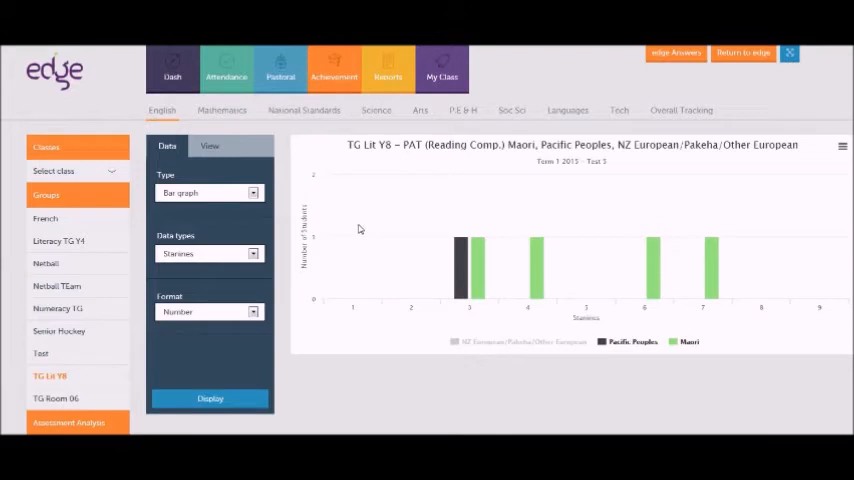
pyautogui.moveTo(363, 224)
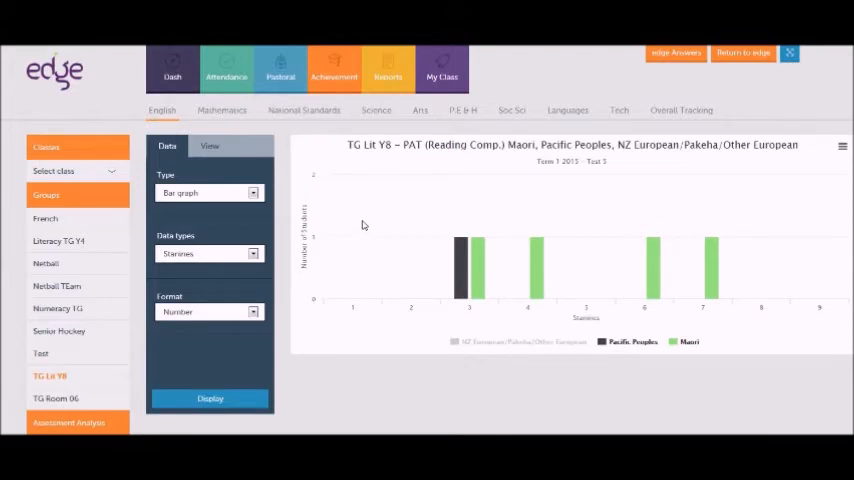